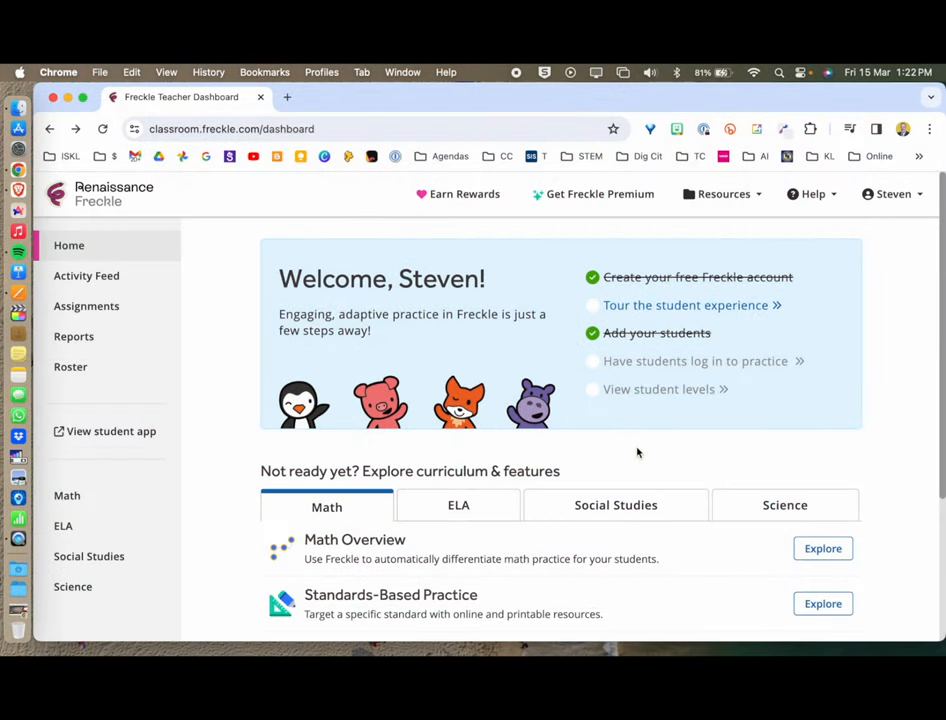
pyautogui.moveTo(484, 428)
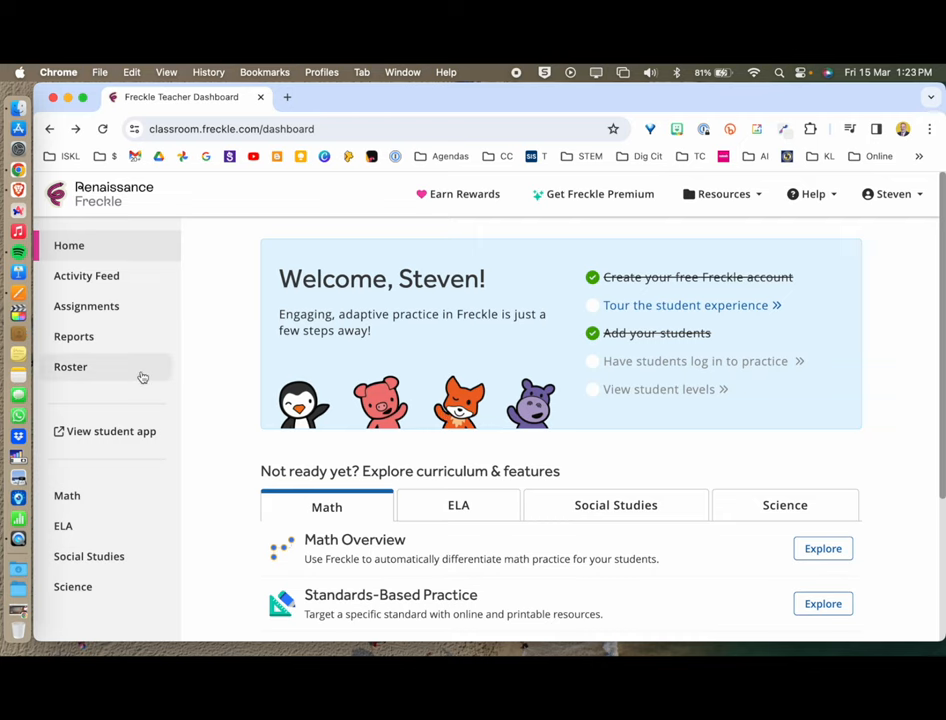
# - Show the Roster page scrolled down to the 3SK Sample Class student table
pyautogui.click(70, 366)
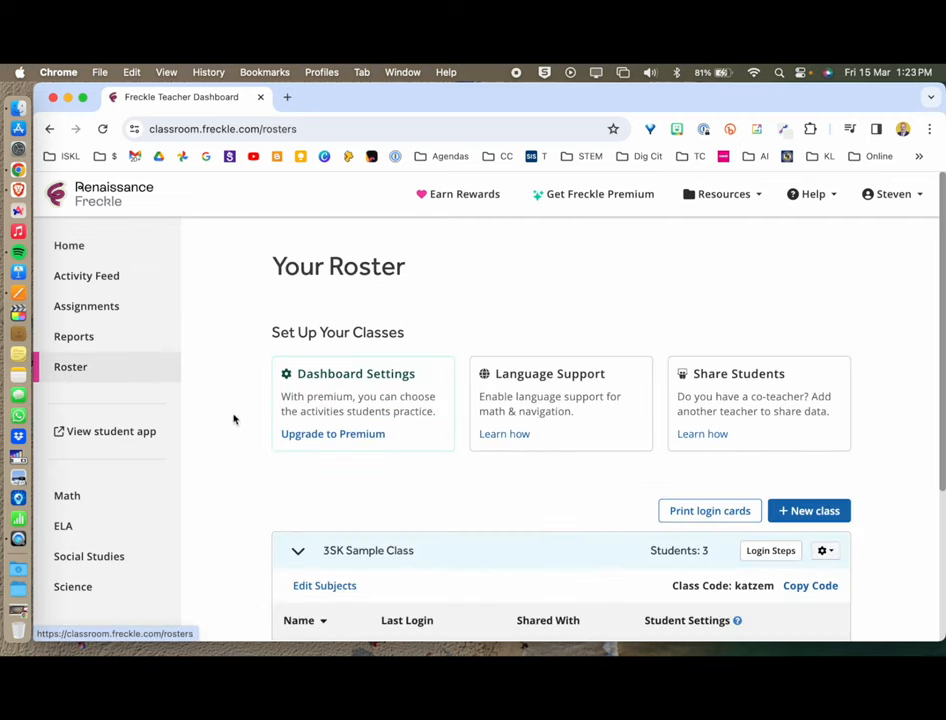
pyautogui.scroll(-3)
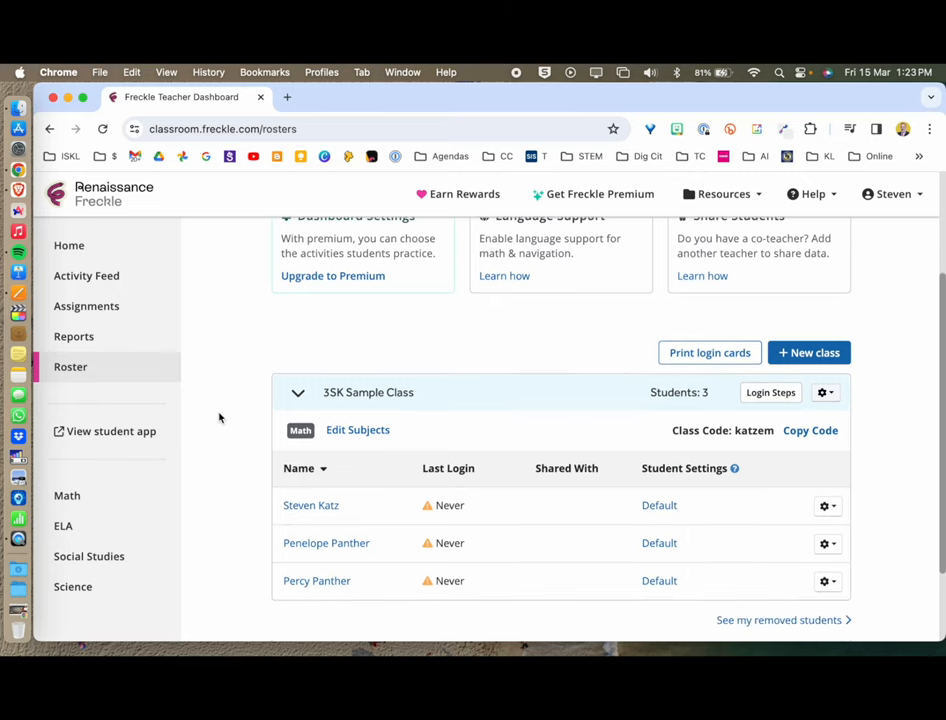
pyautogui.scroll(-3)
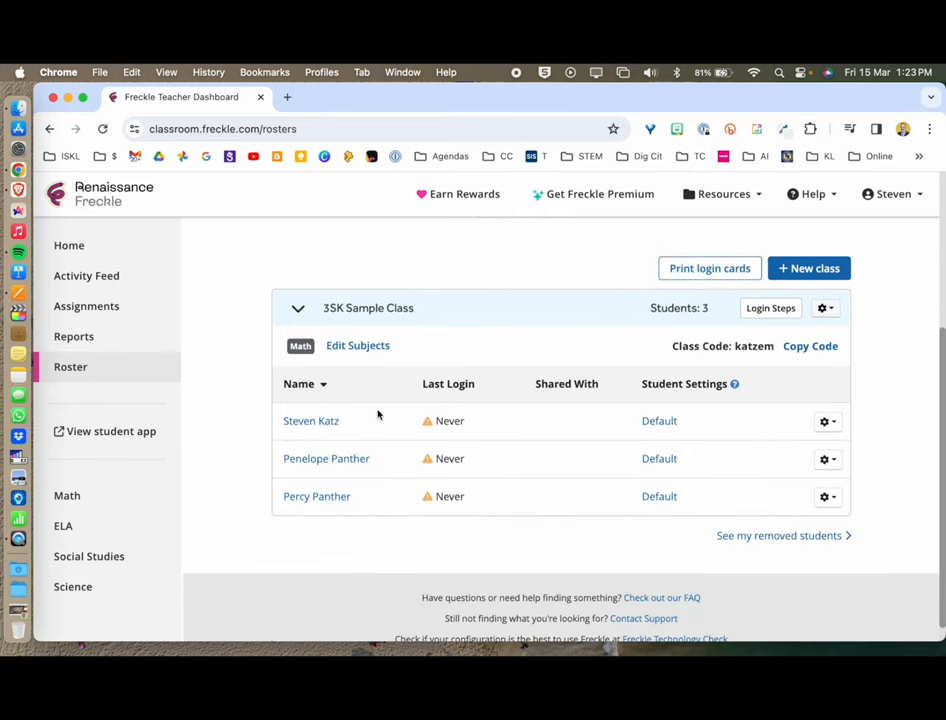
pyautogui.moveTo(518, 504)
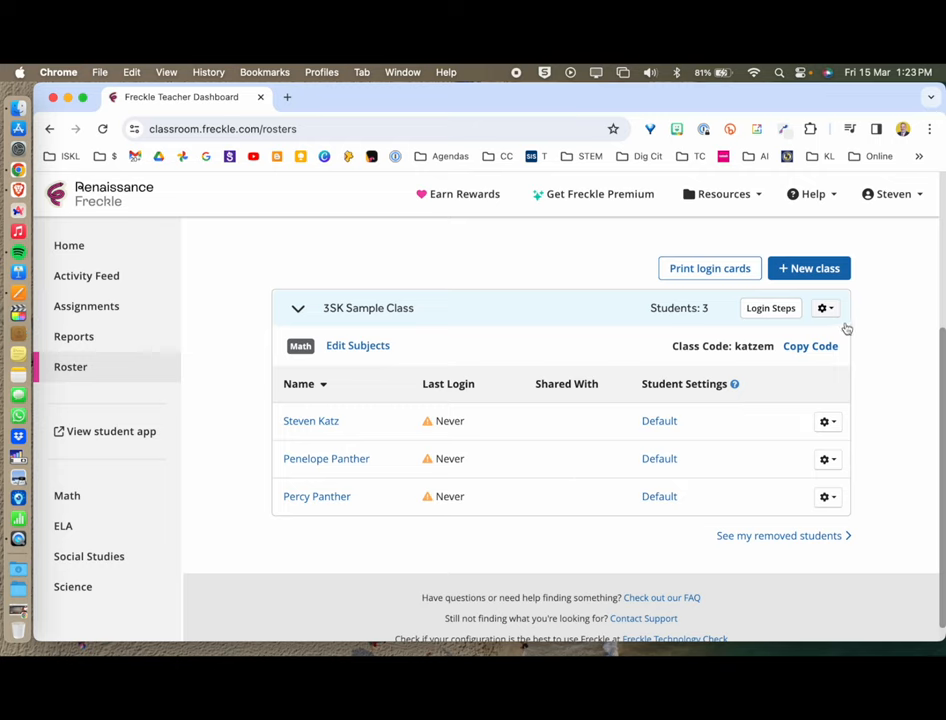
# - Enable Require student passwords for 3SK Sample Class from its gear menu and save
pyautogui.click(824, 308)
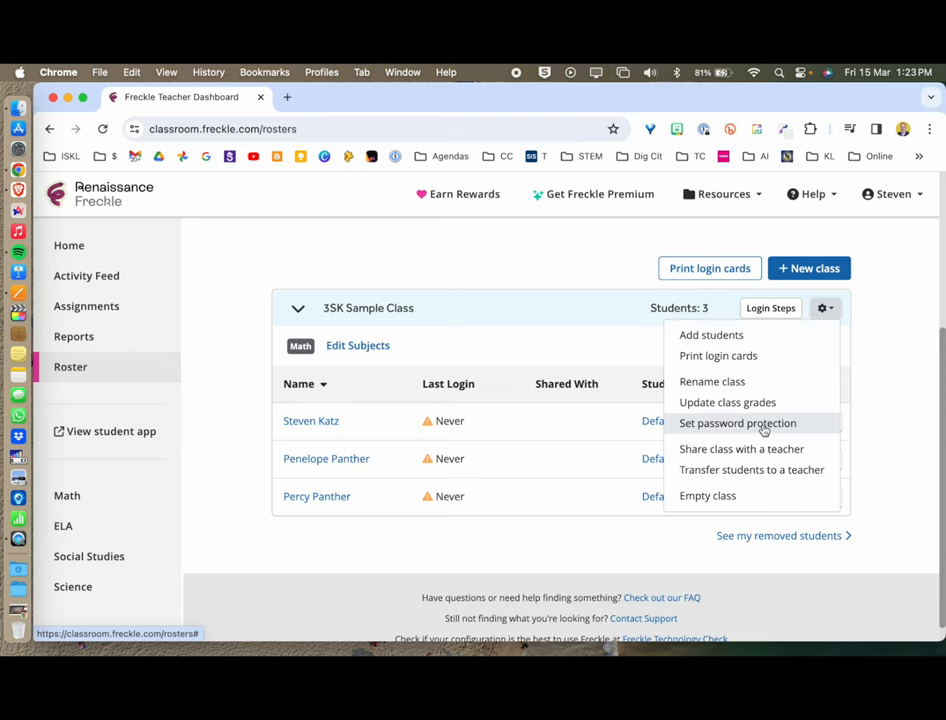
pyautogui.click(736, 422)
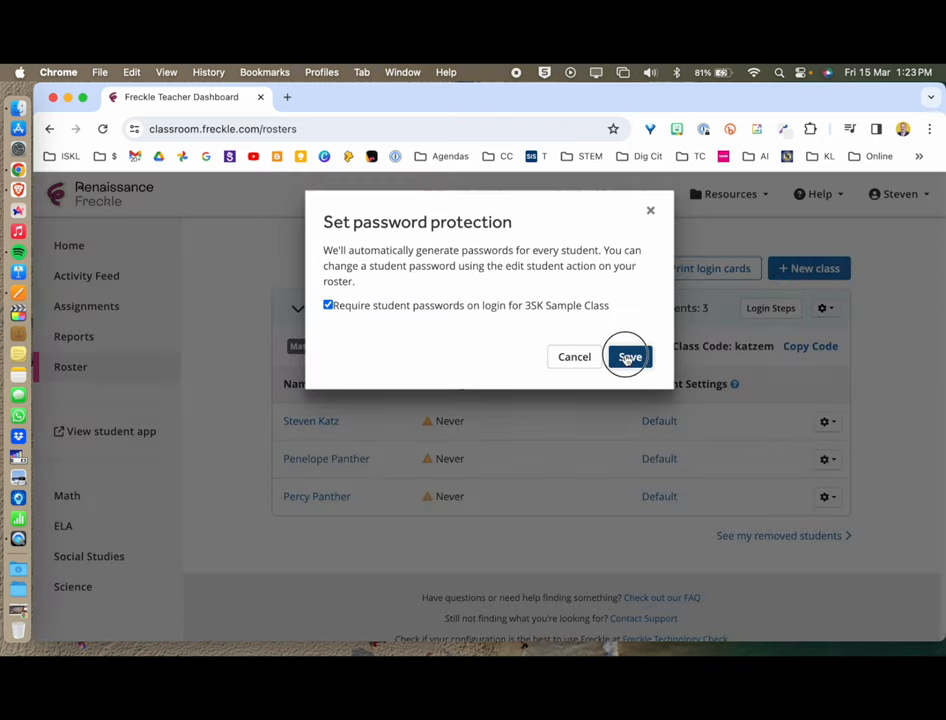
pyautogui.click(628, 356)
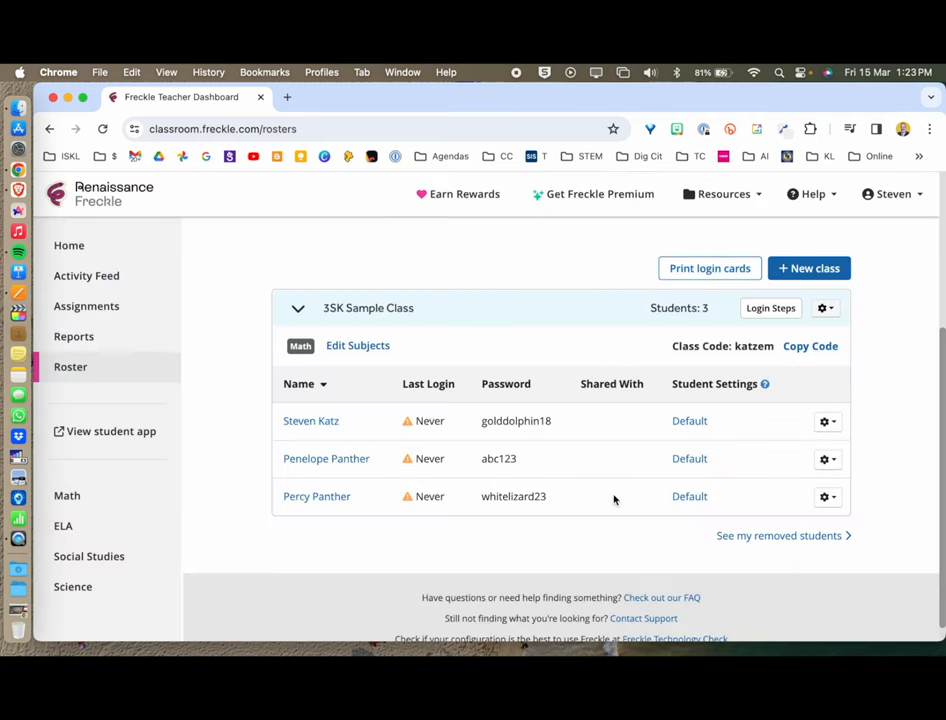
pyautogui.moveTo(524, 532)
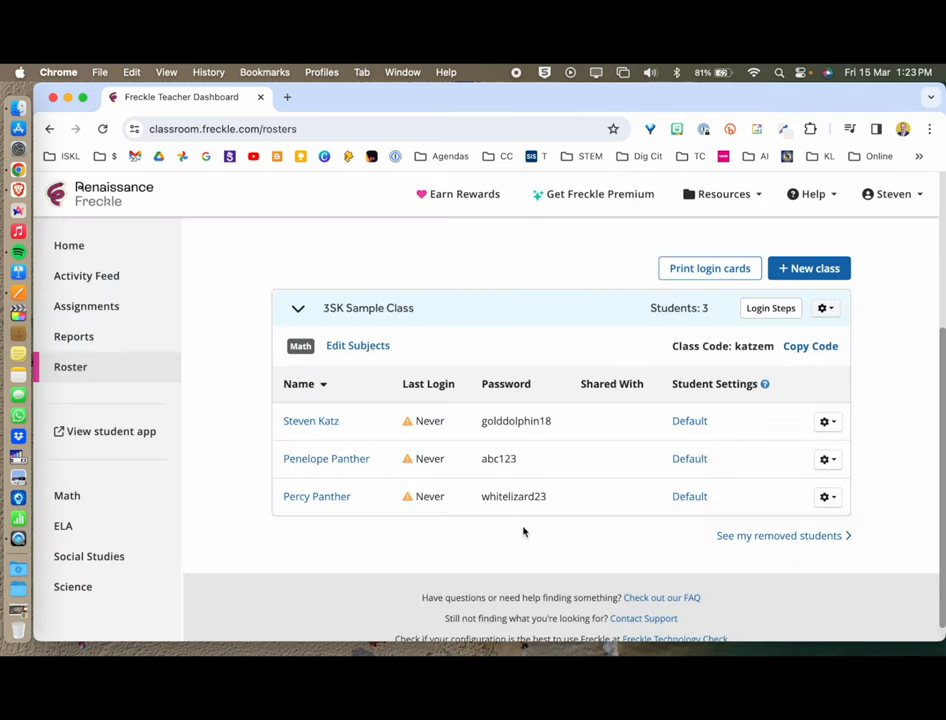
pyautogui.moveTo(574, 438)
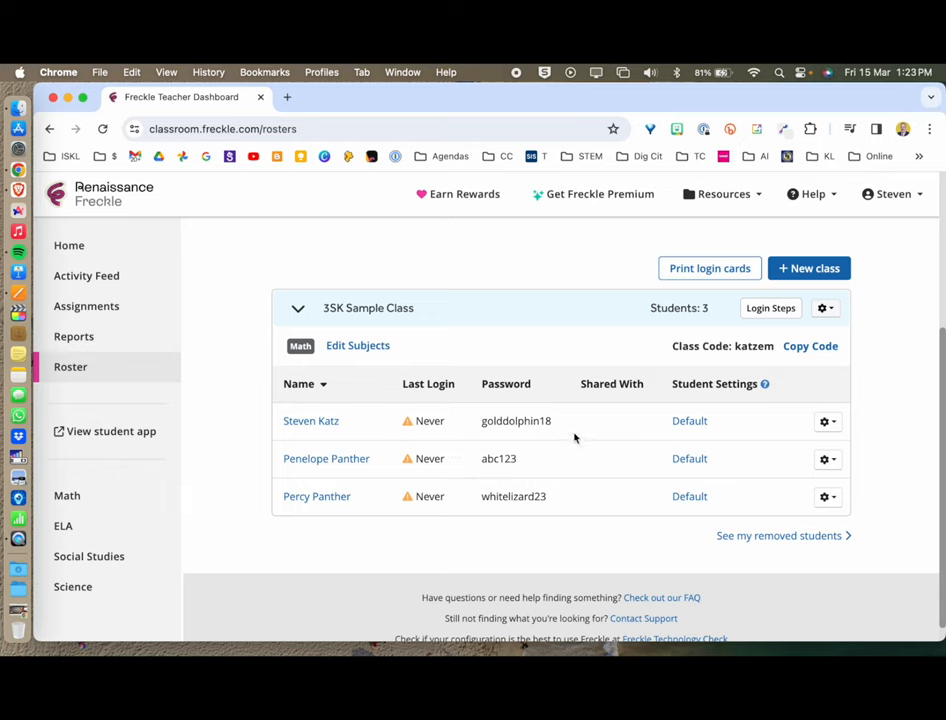
pyautogui.moveTo(530, 448)
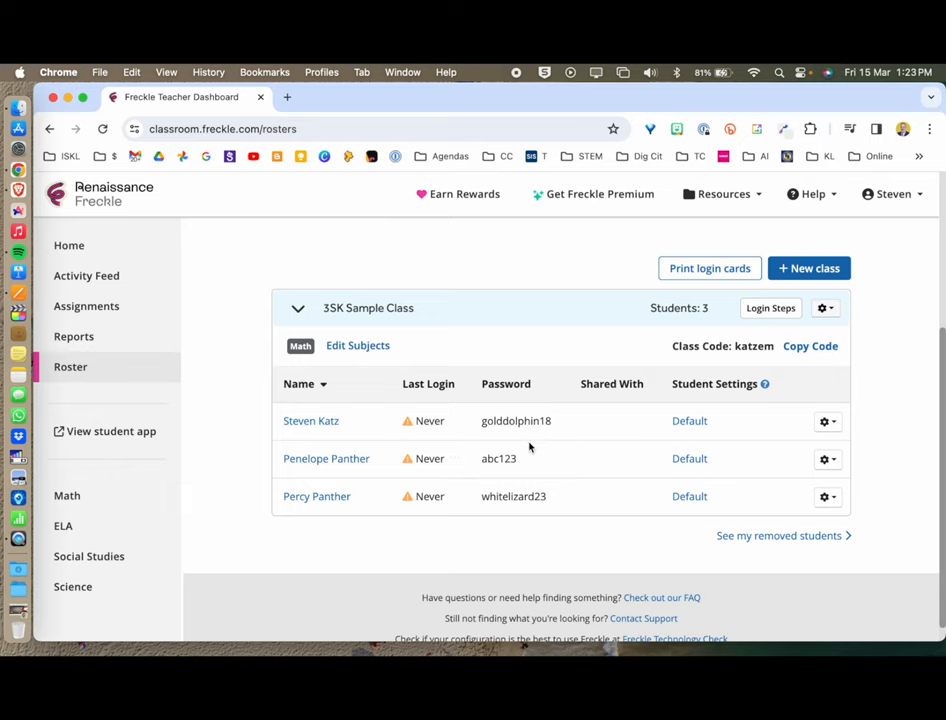
pyautogui.moveTo(546, 510)
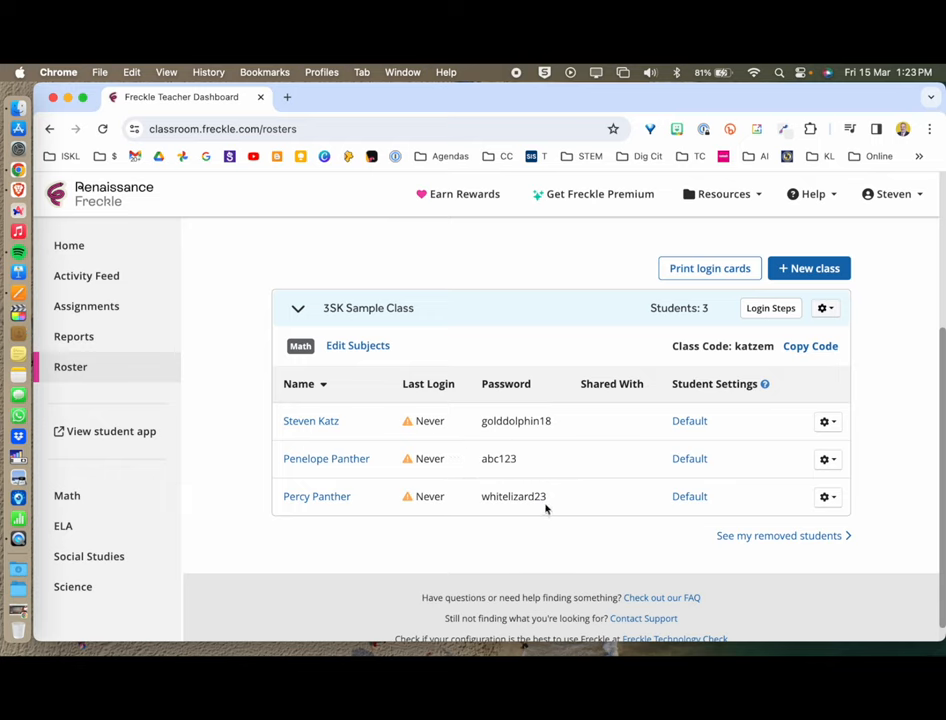
pyautogui.moveTo(496, 480)
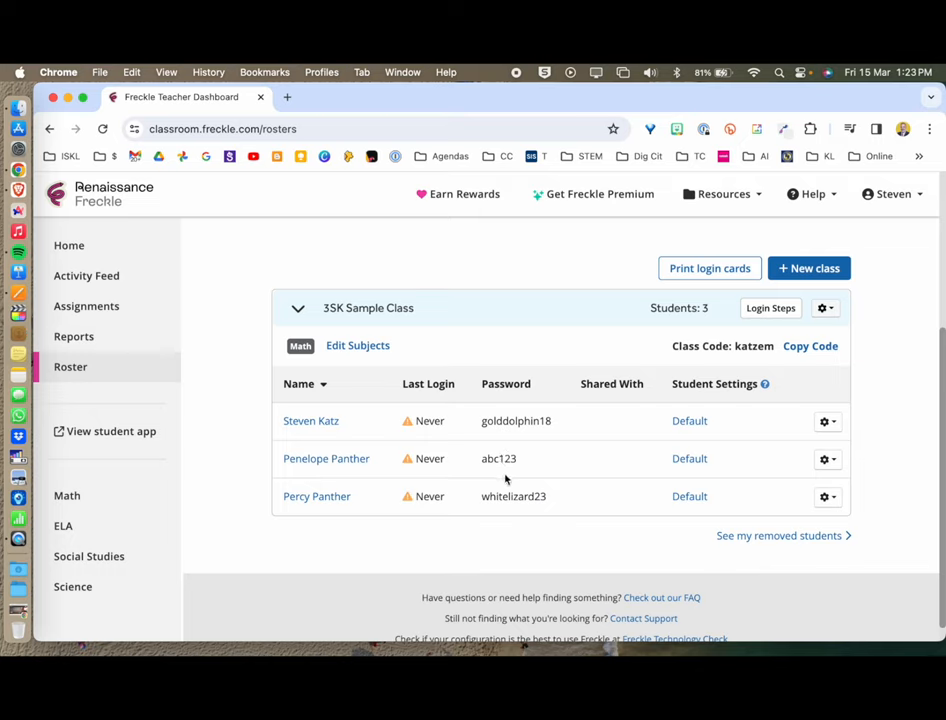
pyautogui.moveTo(316, 496)
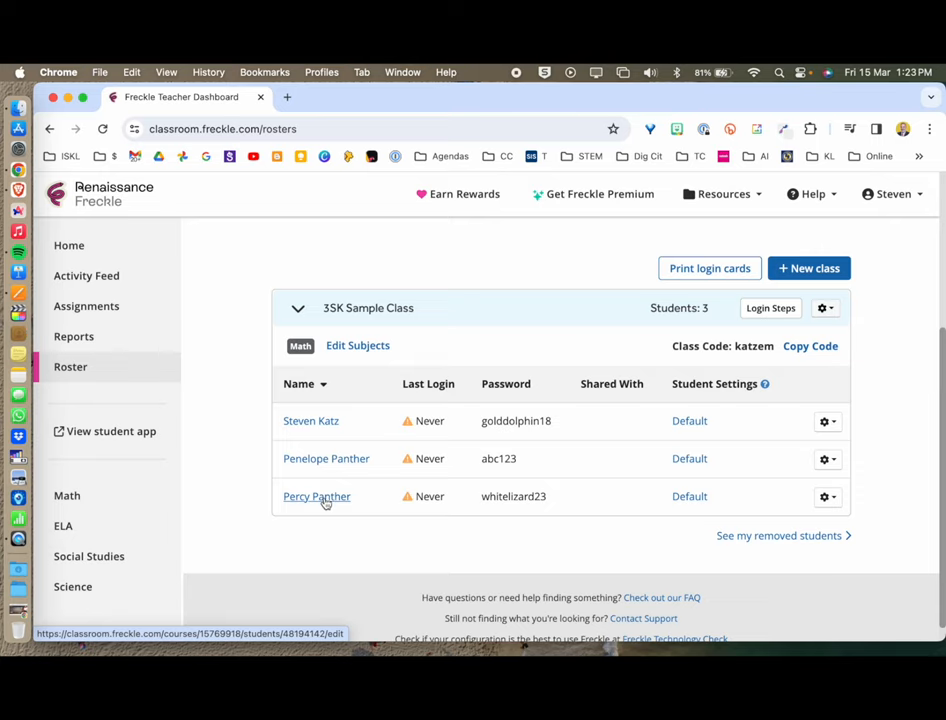
pyautogui.click(316, 496)
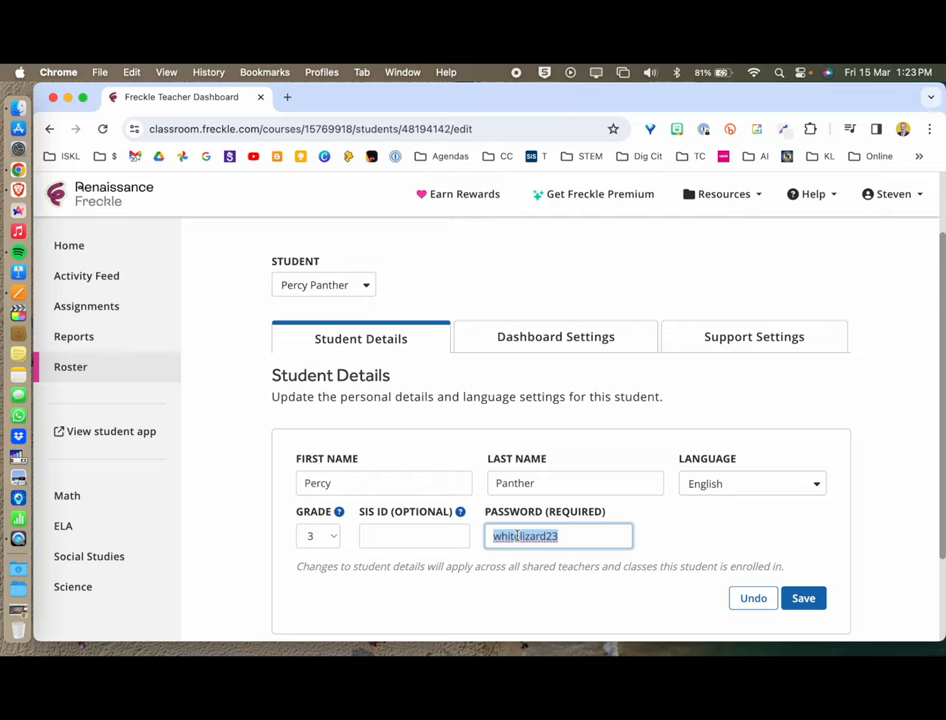
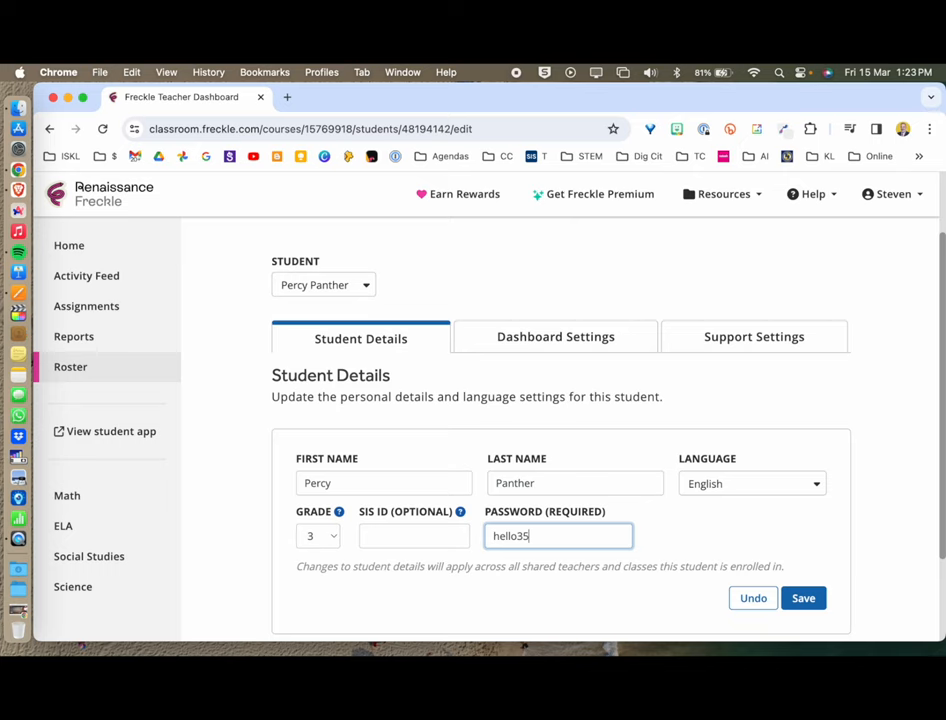
pyautogui.moveTo(630, 608)
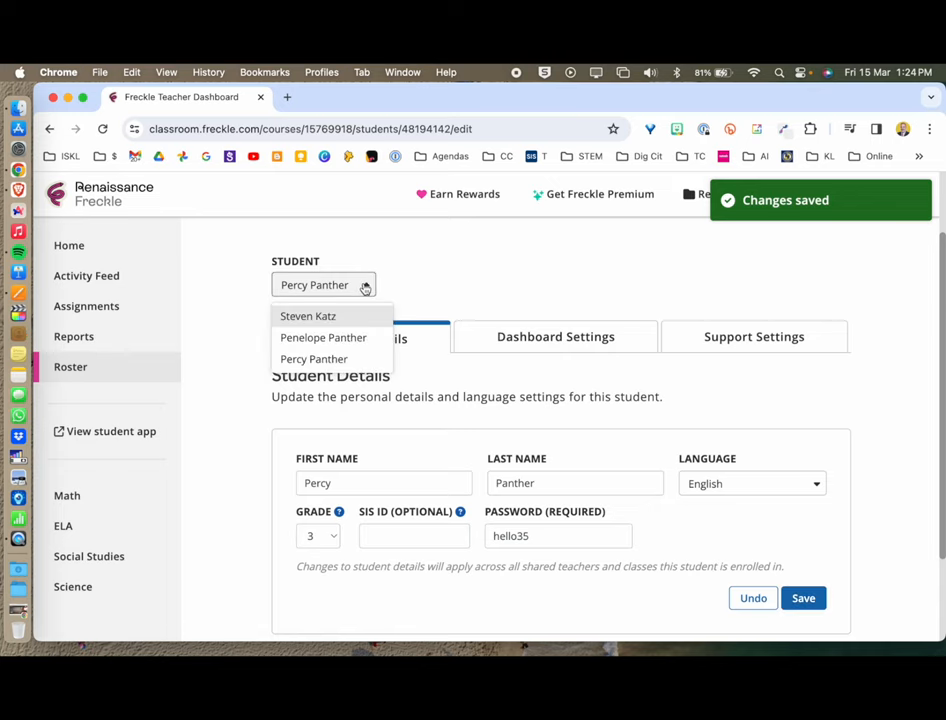
pyautogui.click(308, 316)
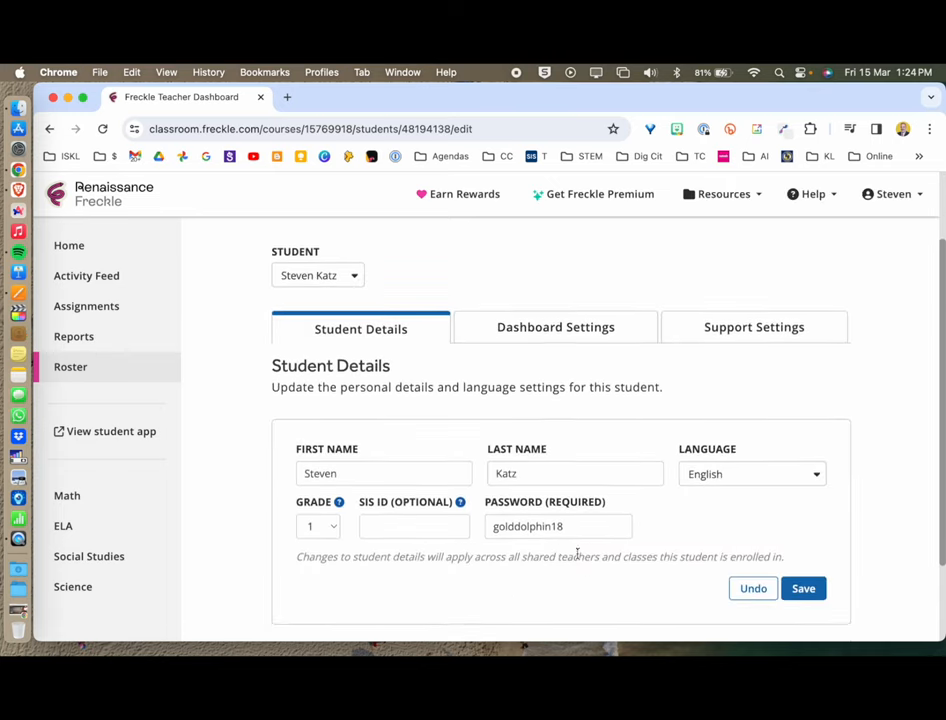
pyautogui.tripleClick(558, 526)
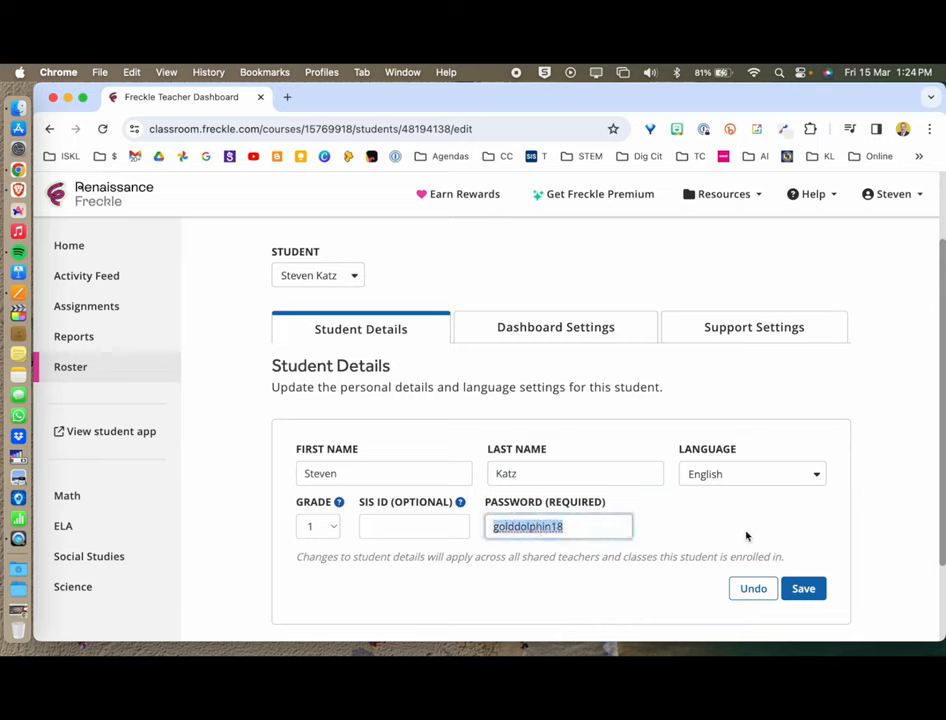
pyautogui.moveTo(636, 556)
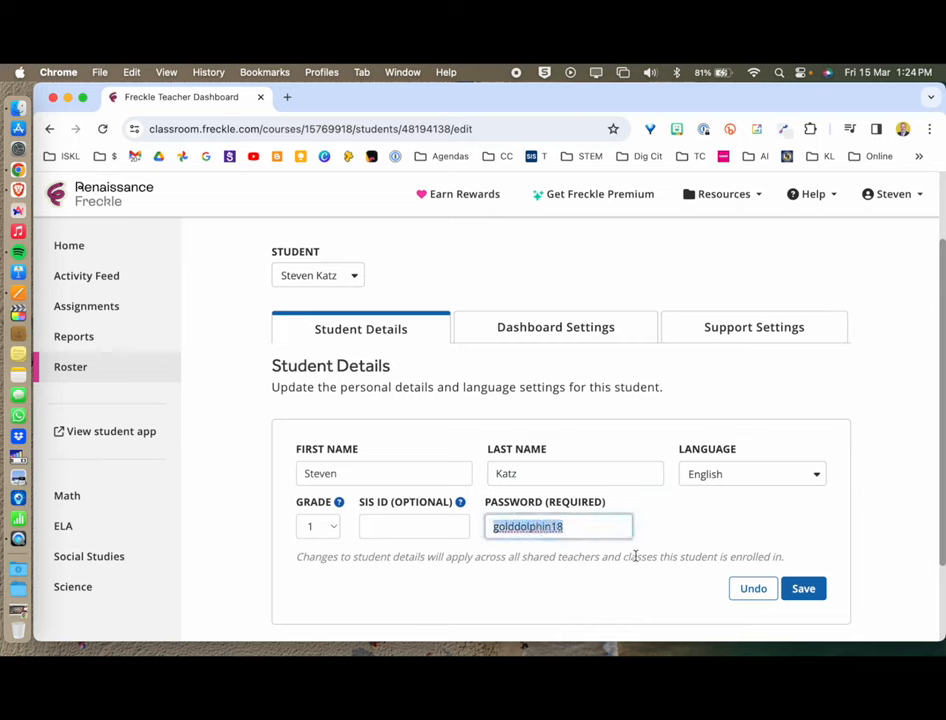